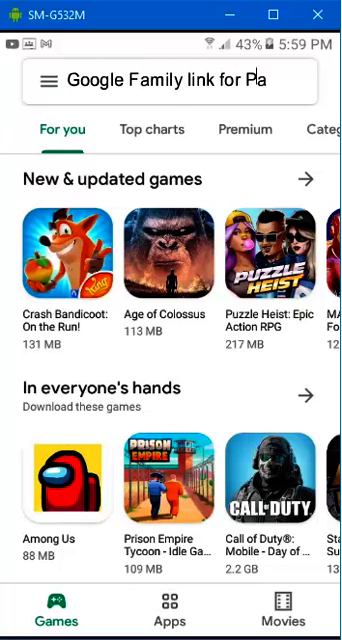
# Search Play Store for 'family link for parents' and install Google Family Link for parents
pyautogui.press('Enter')
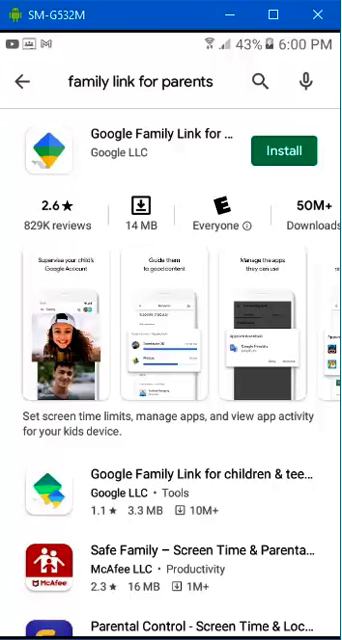
pyautogui.click(283, 150)
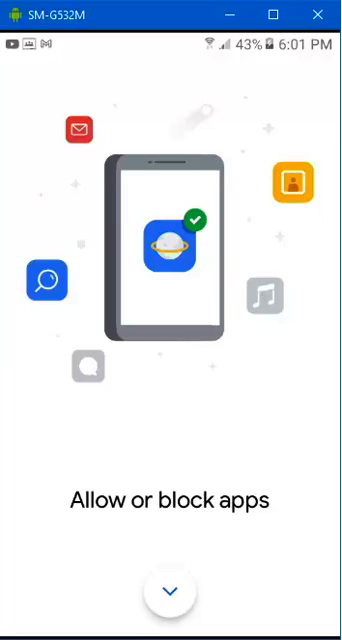
# Step past the Family Link intro screens about allowing or blocking apps
pyautogui.click(170, 590)
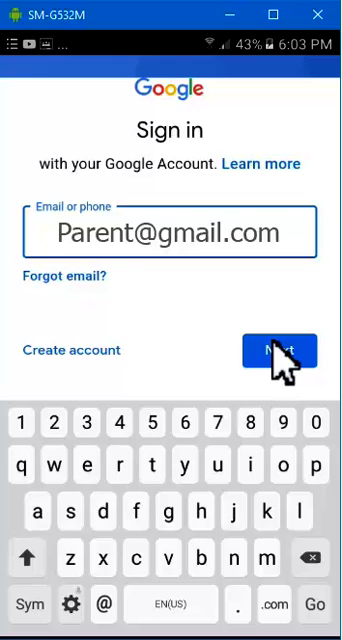
# Submit the parent email, then enter the password and sign in
pyautogui.click(280, 351)
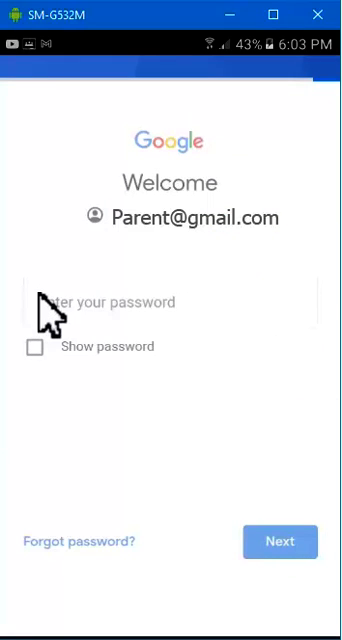
pyautogui.write('password')
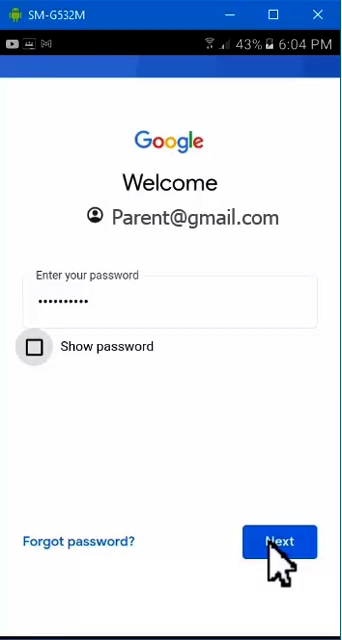
pyautogui.click(280, 541)
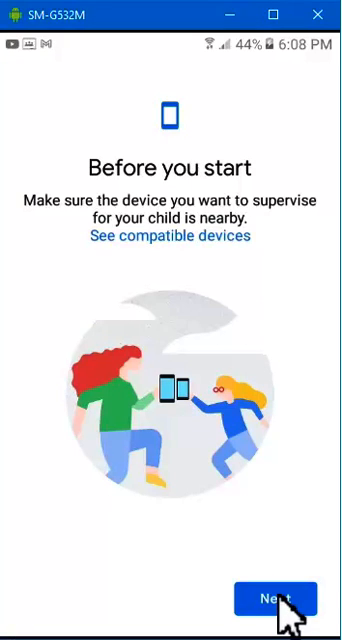
# Confirm the child's device is nearby and agree to become family manager
pyautogui.click(278, 598)
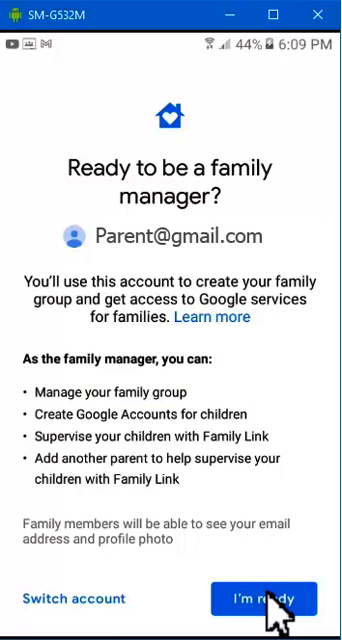
pyautogui.click(265, 598)
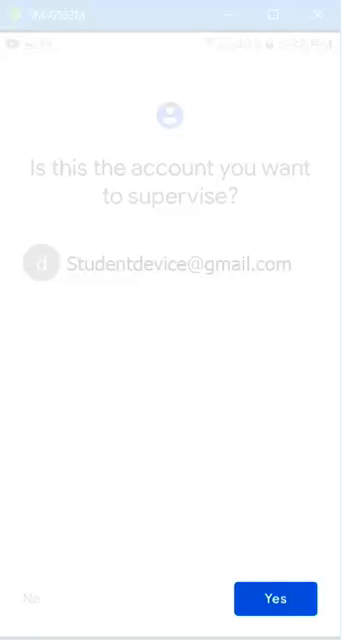
pyautogui.click(275, 597)
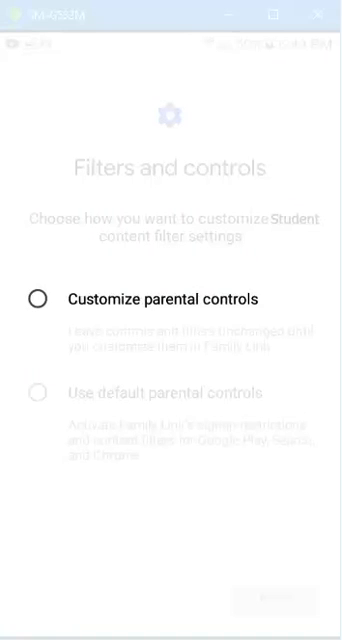
pyautogui.click(38, 299)
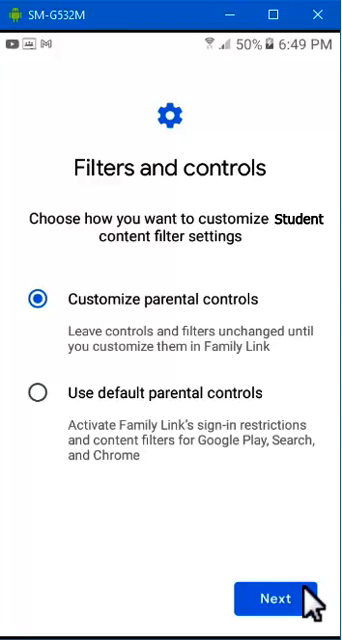
pyautogui.click(277, 598)
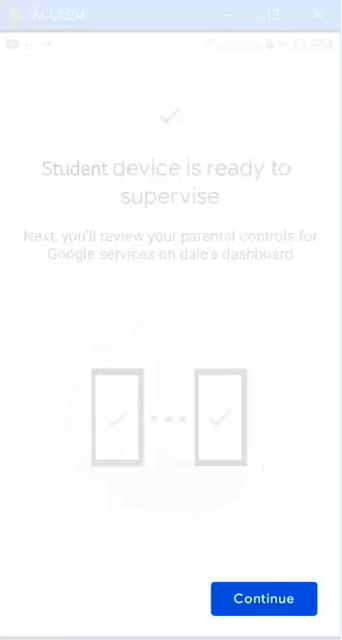
# Continue from the 'device is ready to supervise' screen to the Student dashboard
pyautogui.click(263, 598)
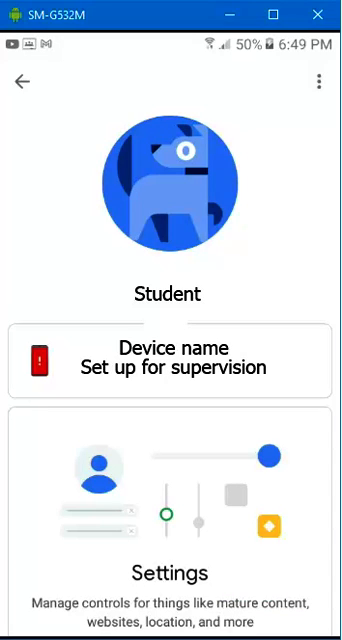